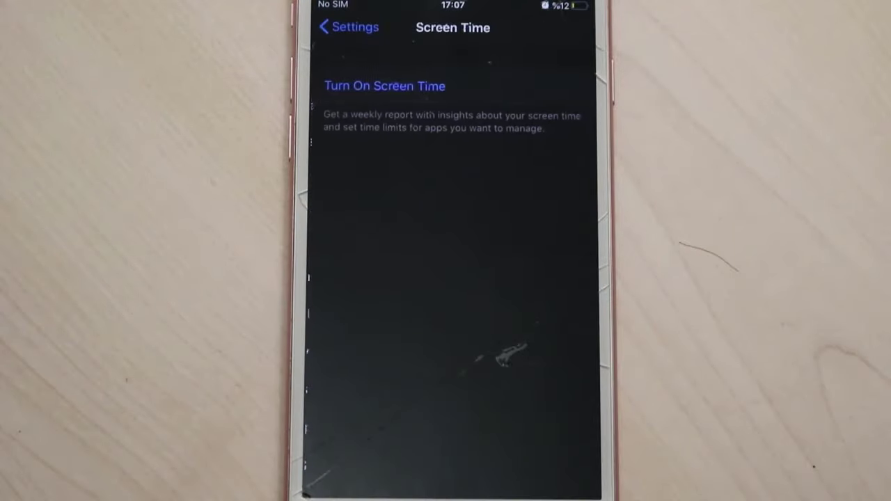
- Turn on Screen Time, continuing past the intro and choosing This is My iPhone
click(385, 87)
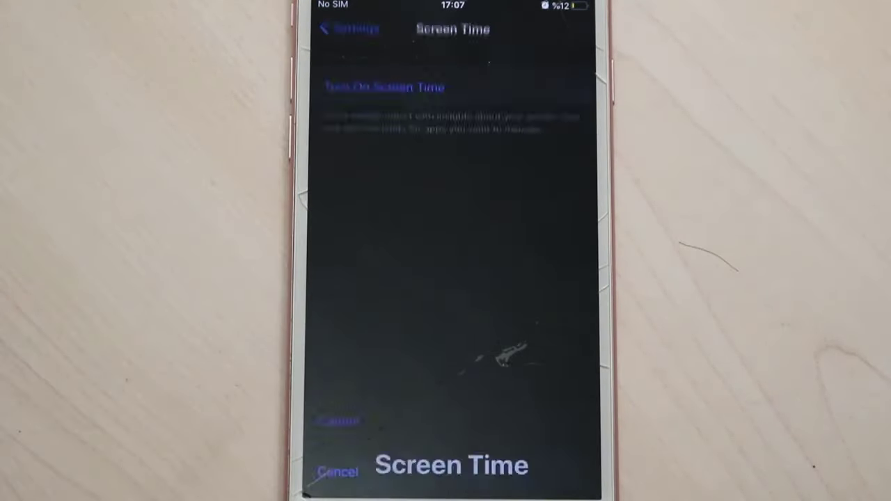
click(386, 87)
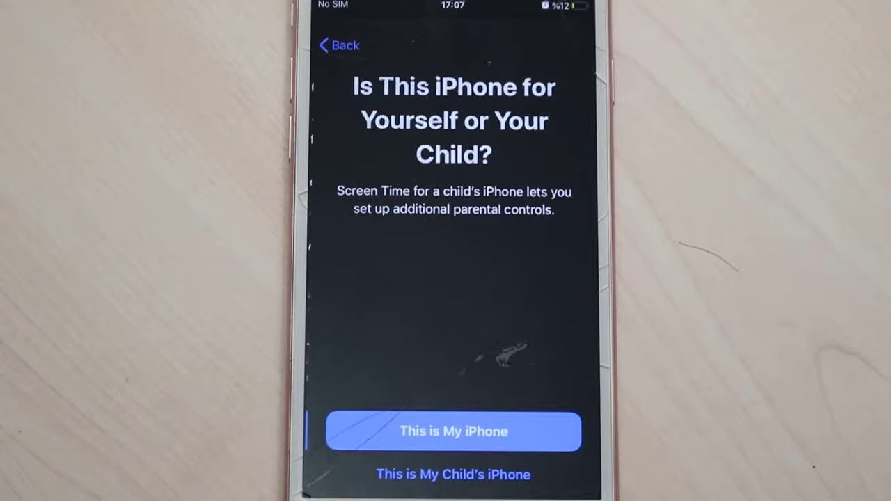
click(340, 45)
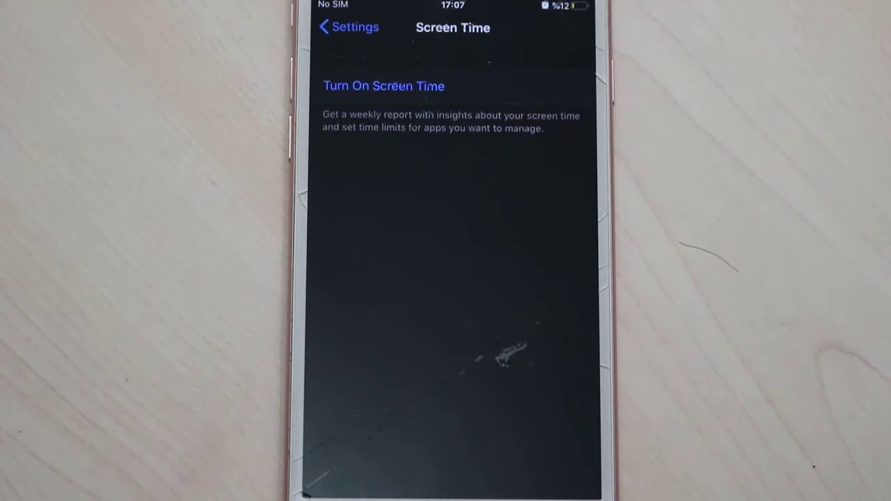
click(383, 86)
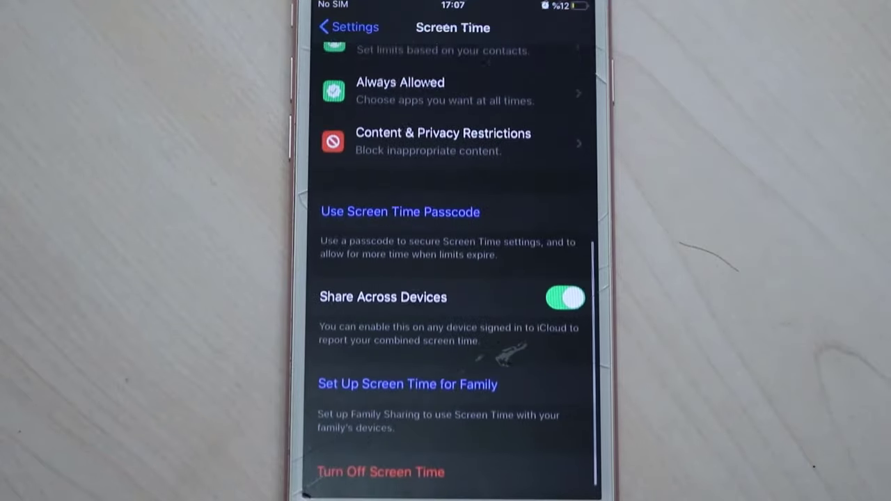
- Set a Screen Time passcode and skip Apple ID recovery
scroll(down, 3)
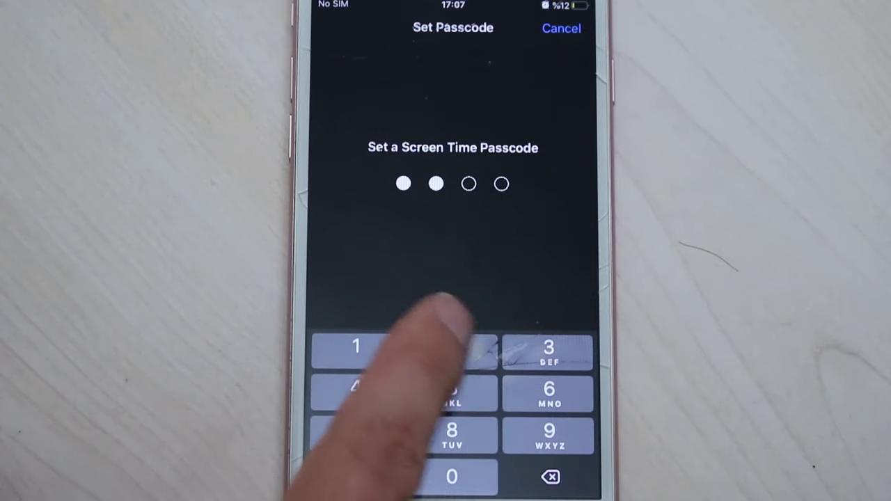
click(451, 393)
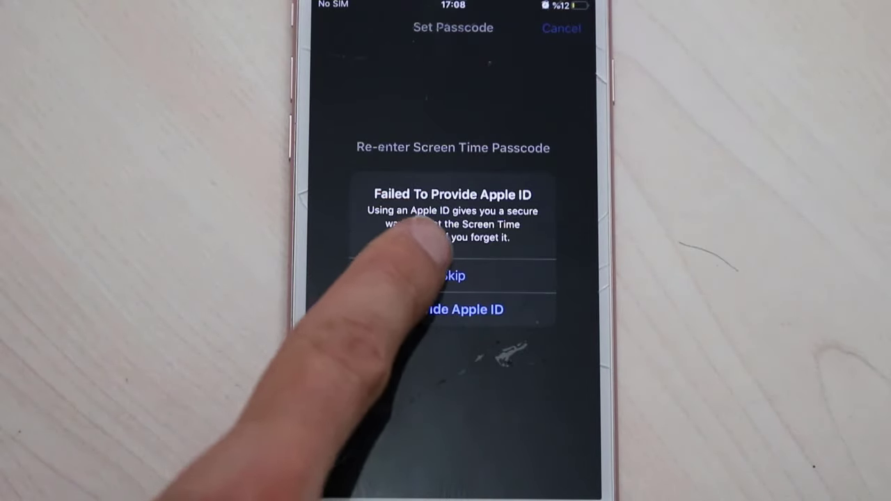
click(449, 276)
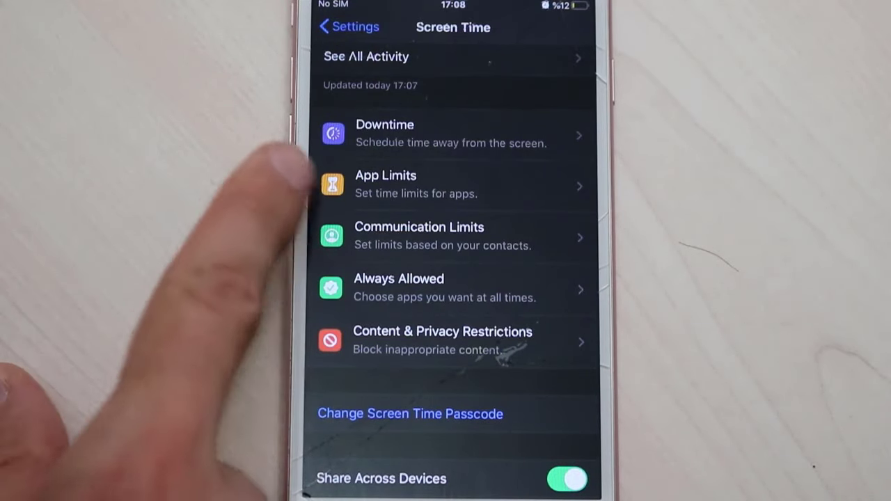
- Add a new app limit, choosing Photos under Creativity and continuing to the time setting
click(386, 184)
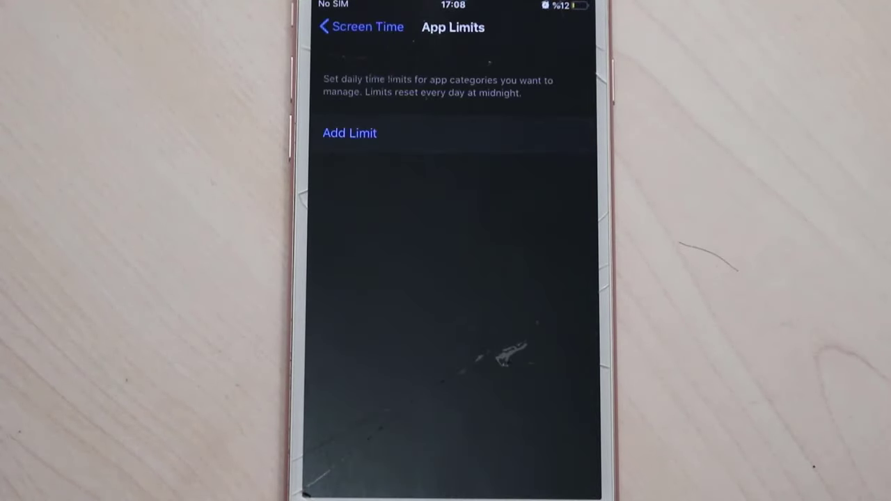
click(350, 134)
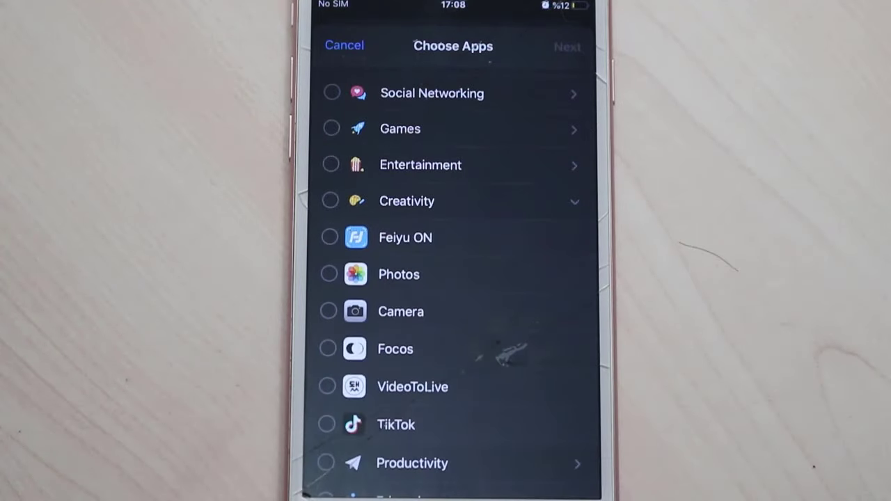
click(329, 273)
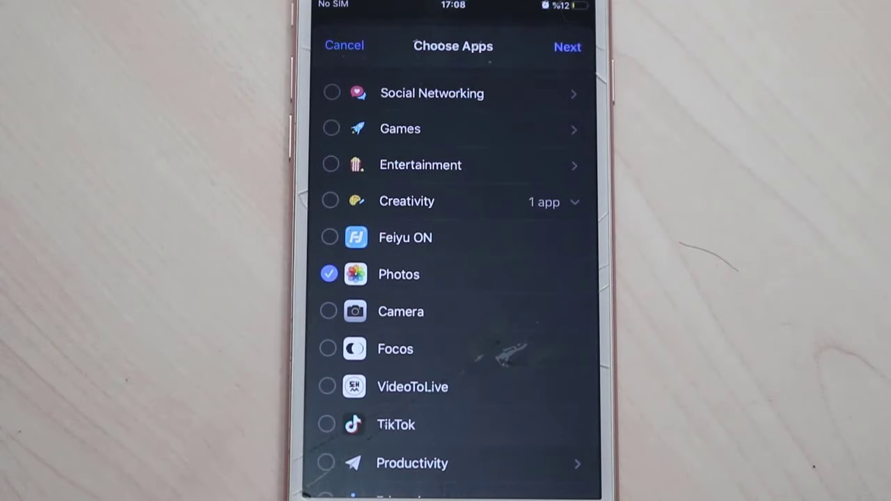
click(567, 47)
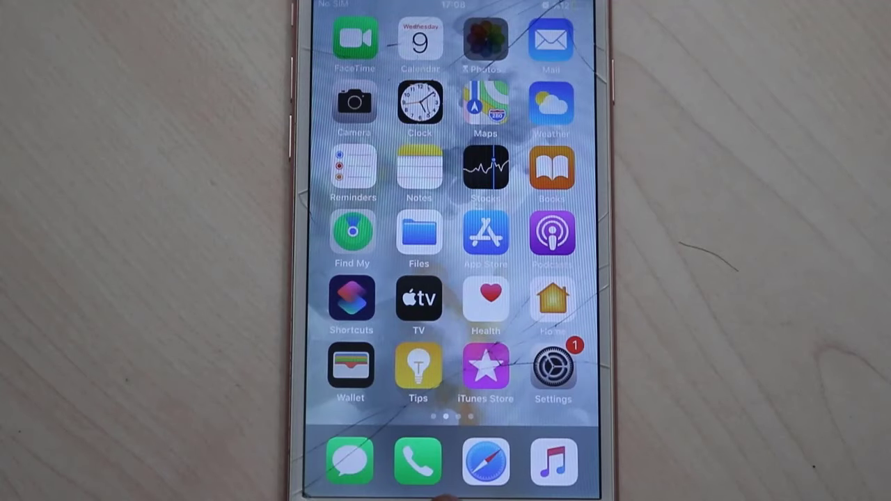
click(485, 39)
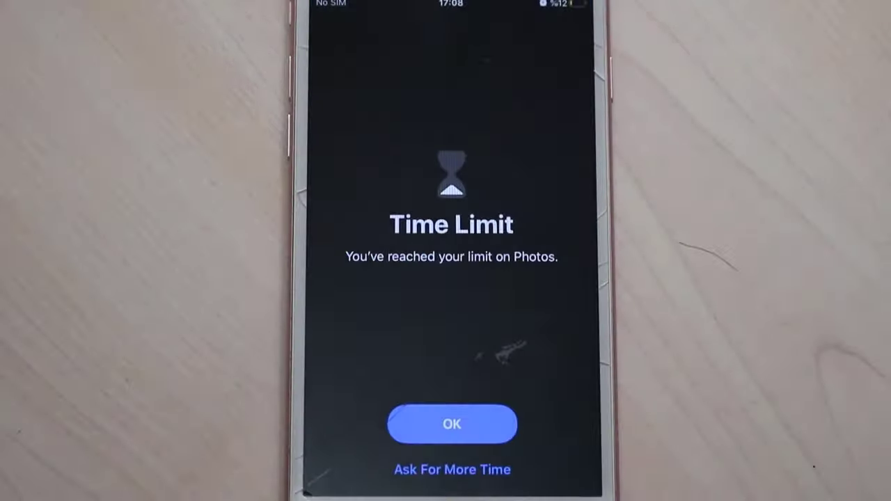
click(451, 423)
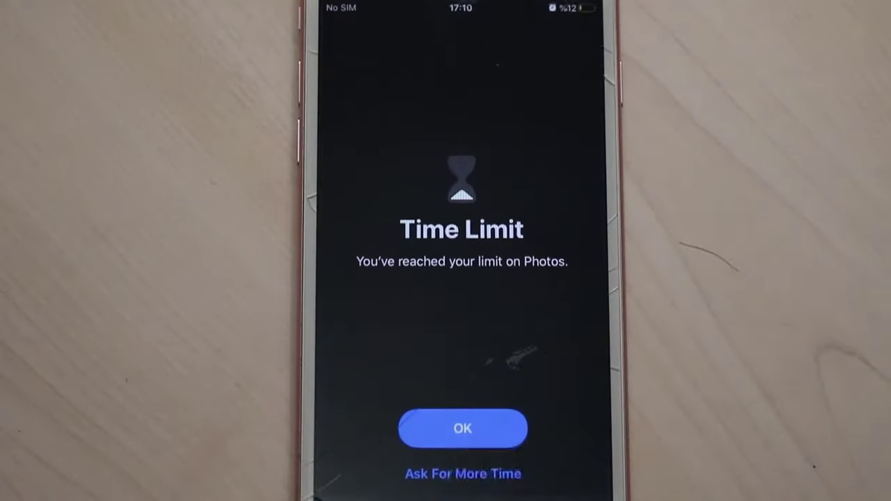
click(462, 473)
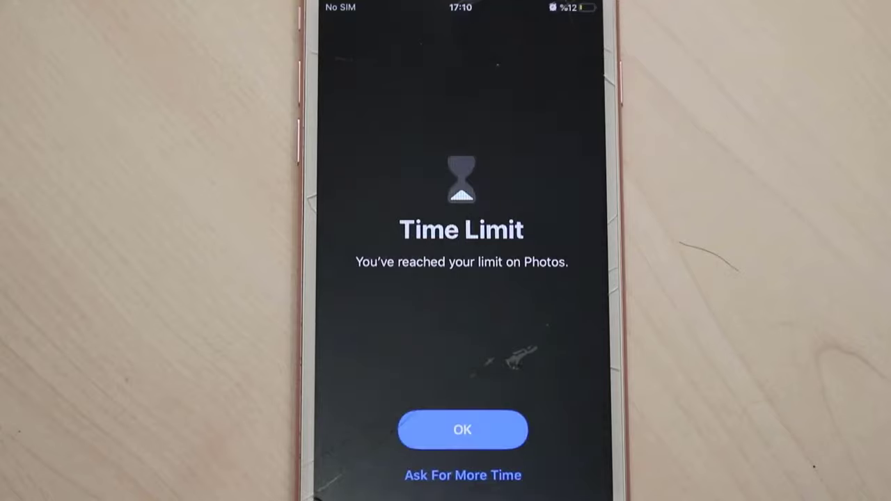
click(463, 475)
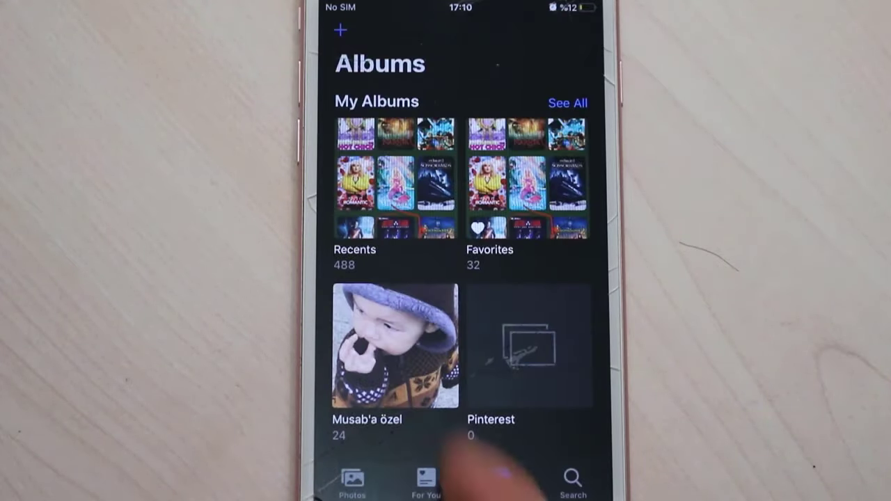
click(498, 481)
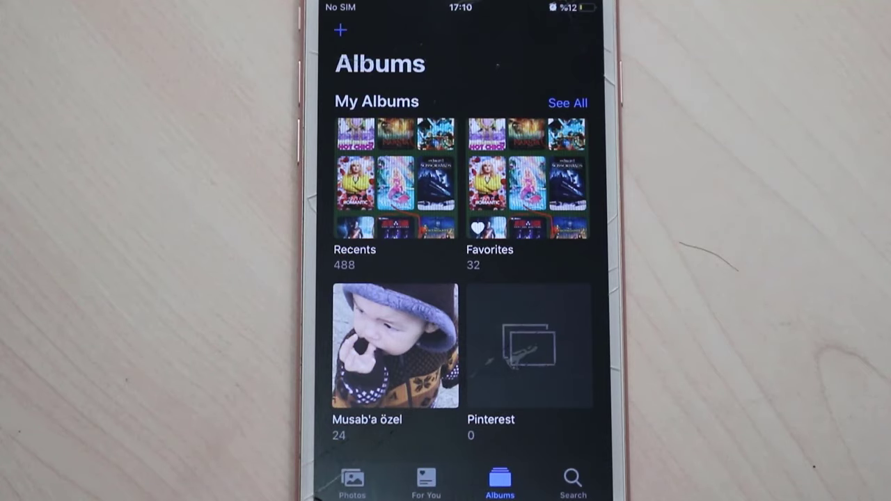
key(home)
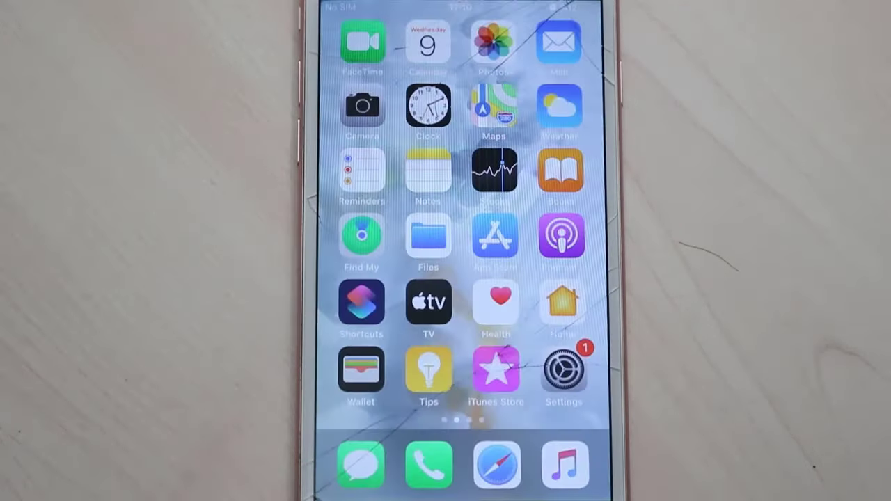